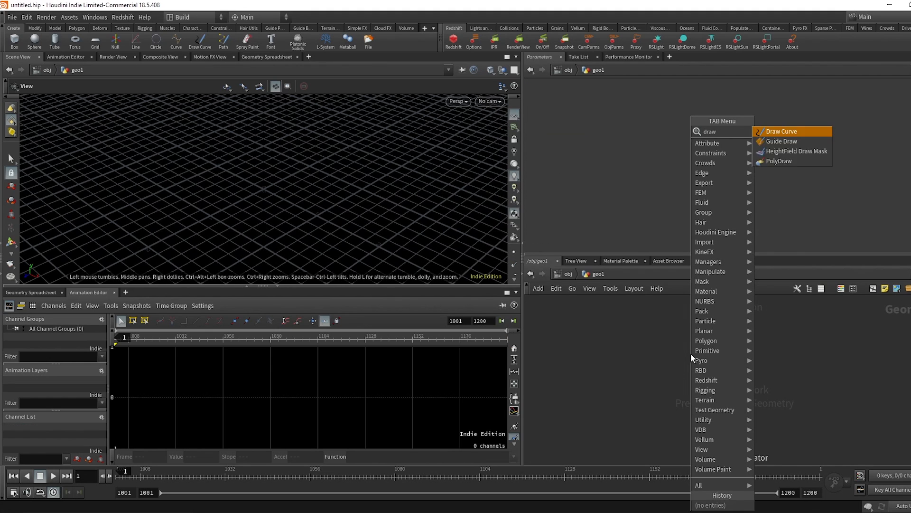
Add a Draw Curve node and sketch a wavy S-shaped stroke on the XY plane.
{"action": "left_click", "coordinate": [783, 131]}
{"action": "type", "text": "re"}
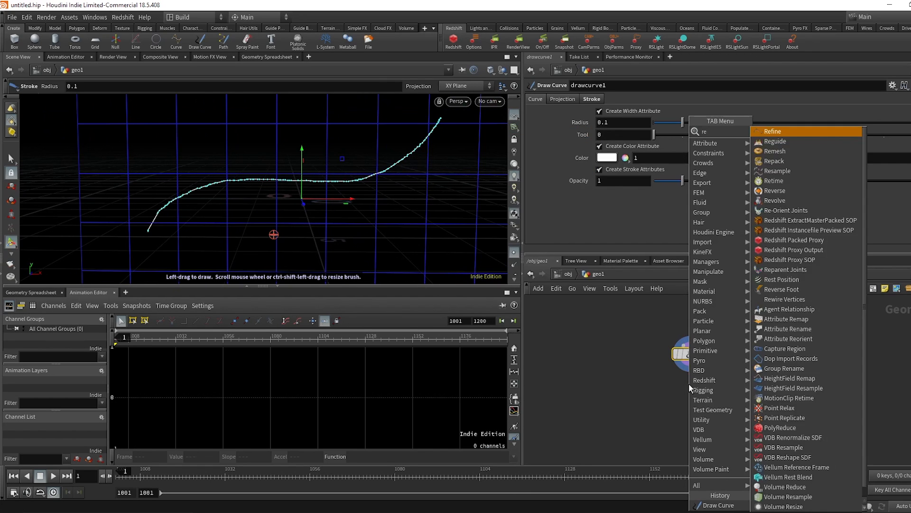
Chain two Resample nodes, the second at length 0.1 treating polygons as Subdivision Curves.
{"action": "left_click", "coordinate": [777, 171]}
{"action": "type", "text": "re"}
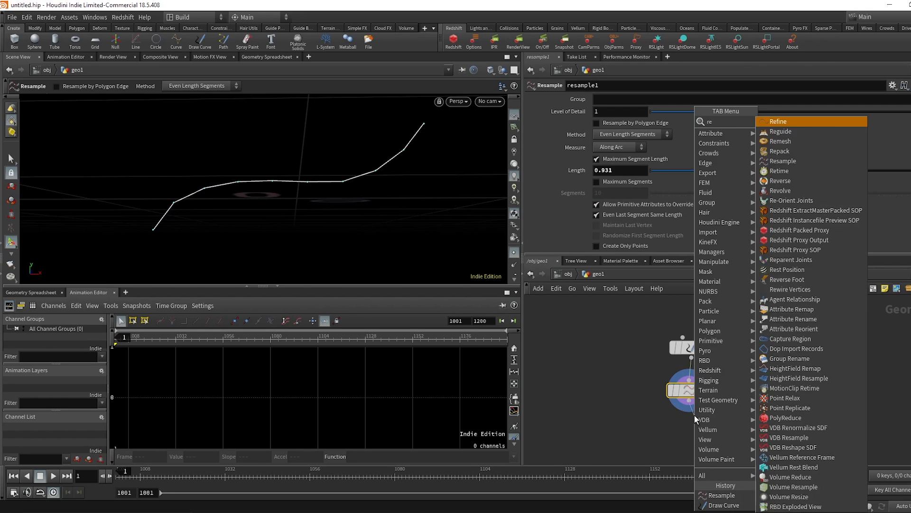
{"action": "left_click", "coordinate": [781, 162]}
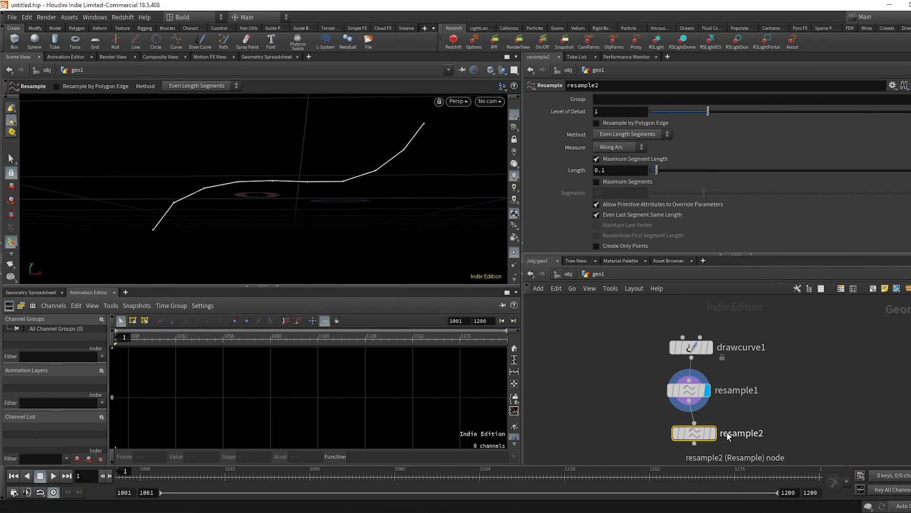
{"action": "left_click", "coordinate": [676, 433]}
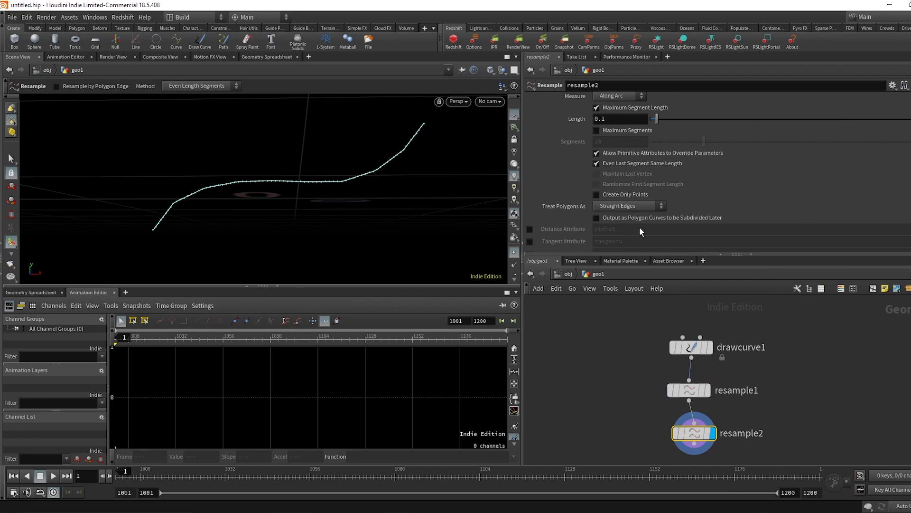
{"action": "left_click", "coordinate": [627, 205]}
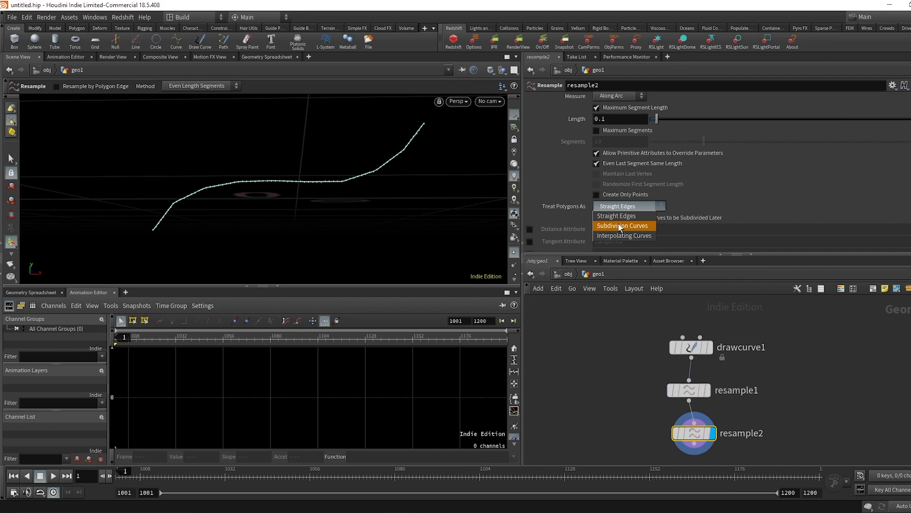
{"action": "mouse_move", "coordinate": [650, 232]}
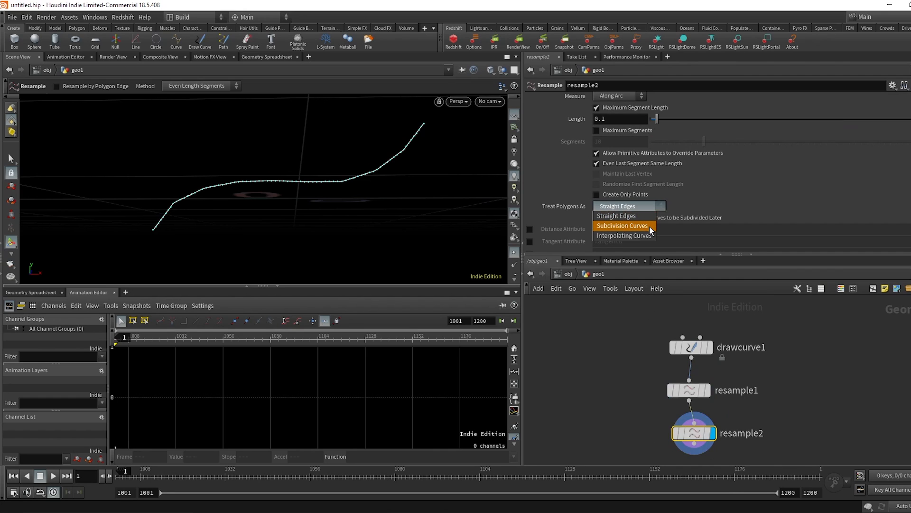
{"action": "left_click", "coordinate": [621, 226]}
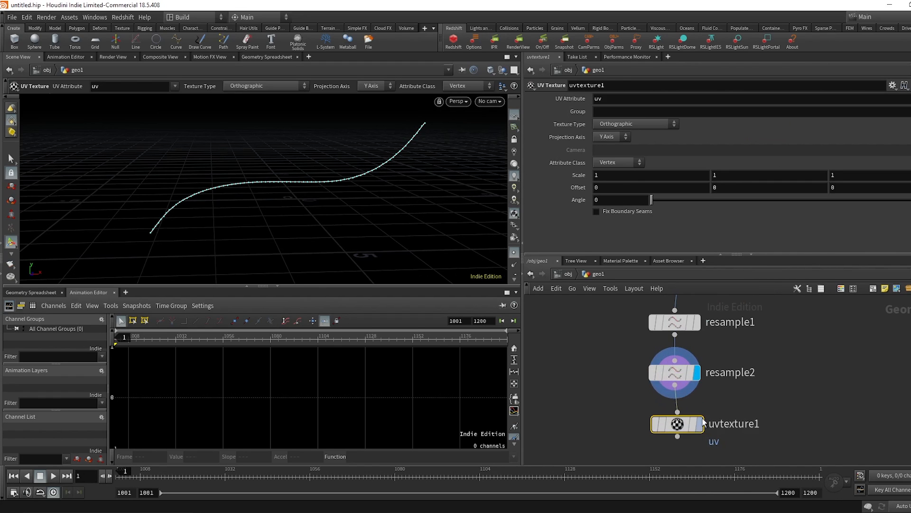
Set the UV Texture node's Texture Type to Rows & Columns on points.
{"action": "left_click", "coordinate": [635, 123]}
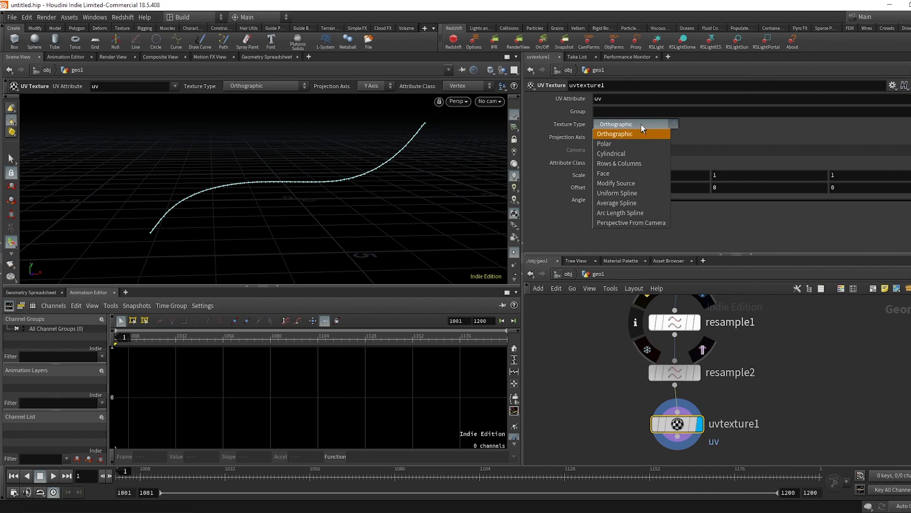
{"action": "left_click", "coordinate": [619, 163]}
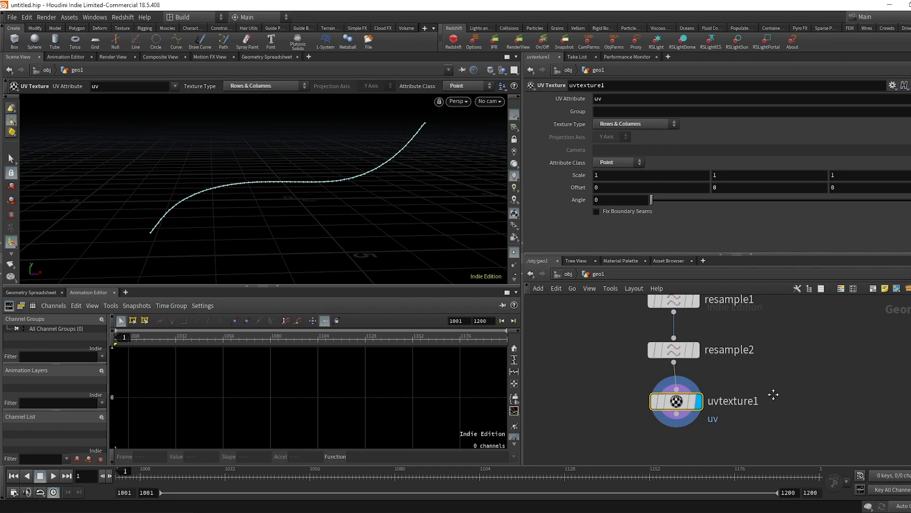
{"action": "scroll", "scroll_direction": "down", "scroll_amount": 3}
{"action": "type", "text": "foreach"}
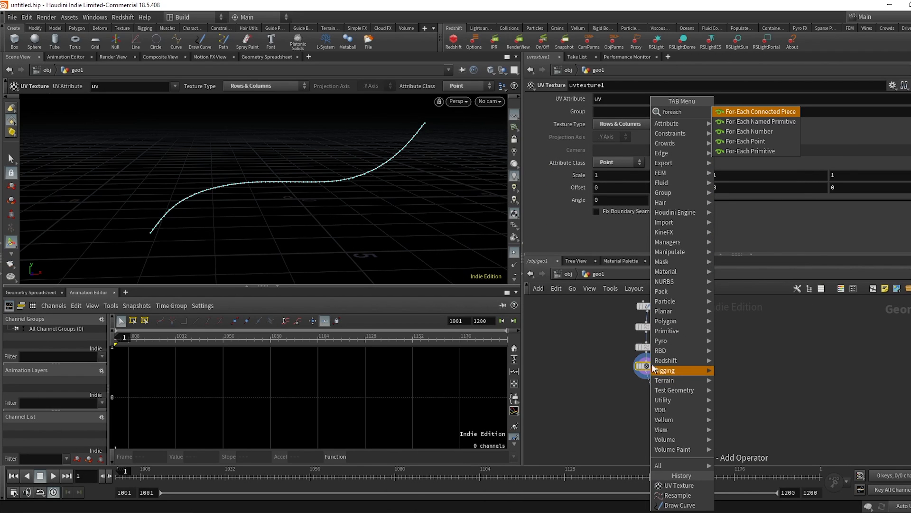
{"action": "mouse_move", "coordinate": [779, 122]}
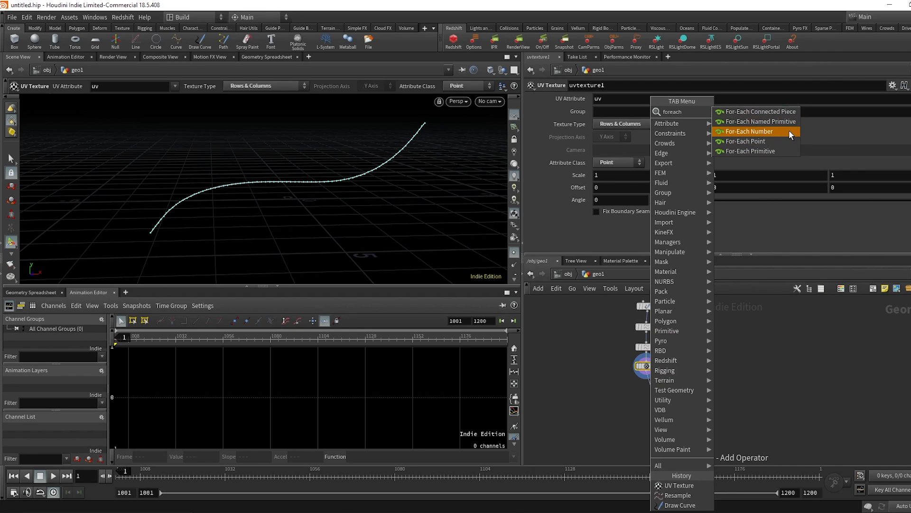
{"action": "mouse_move", "coordinate": [785, 134]}
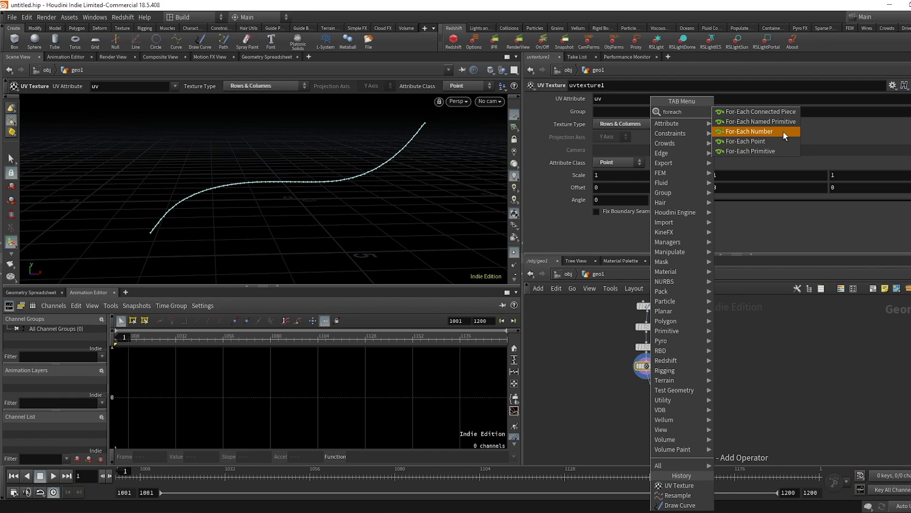
Add a For-Each Number loop and rename its metadata node to 'info'.
{"action": "left_click", "coordinate": [751, 131]}
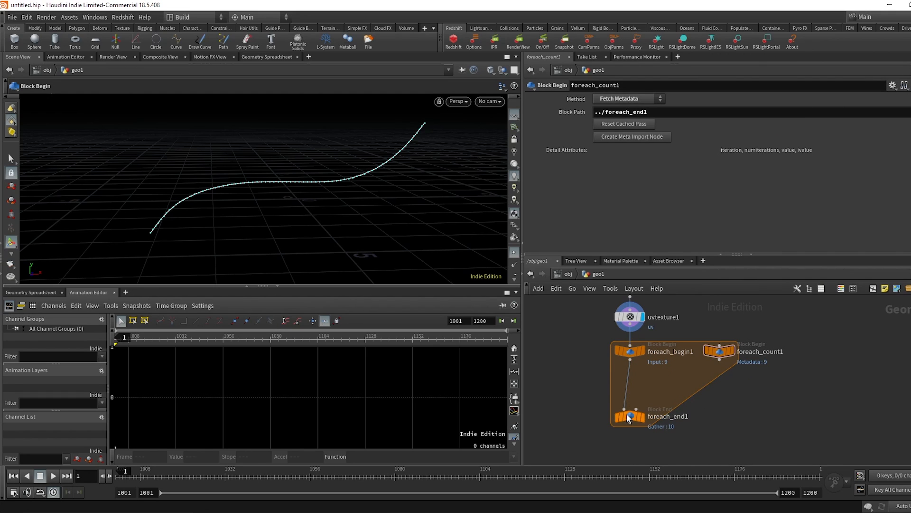
{"action": "mouse_move", "coordinate": [752, 354]}
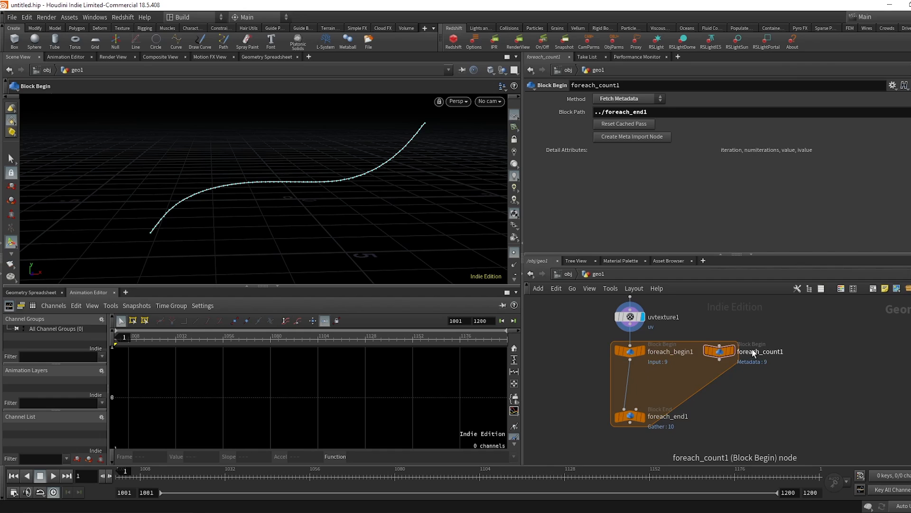
{"action": "double_click", "coordinate": [760, 351]}
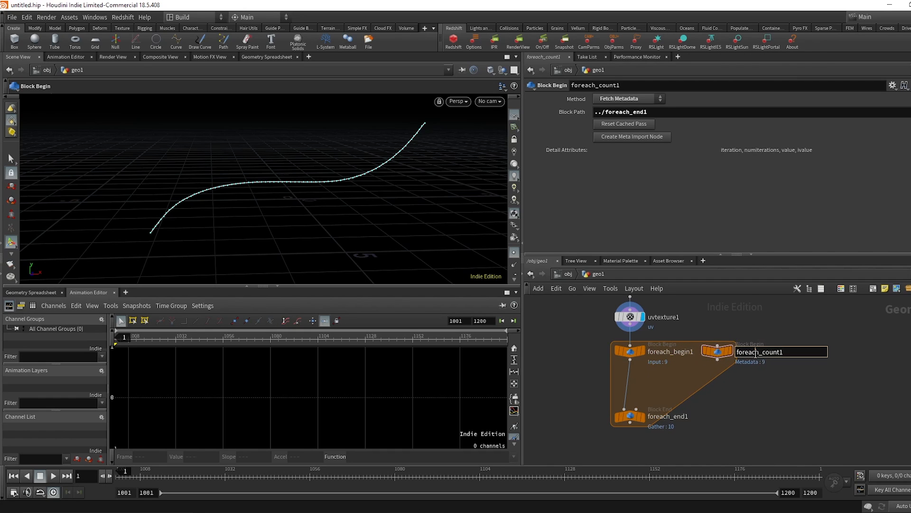
{"action": "type", "text": "info"}
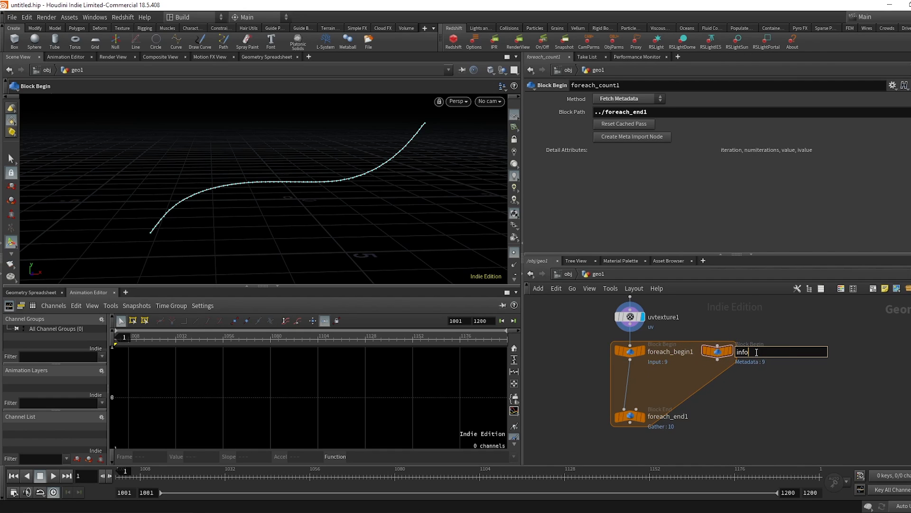
{"action": "key", "text": "Return"}
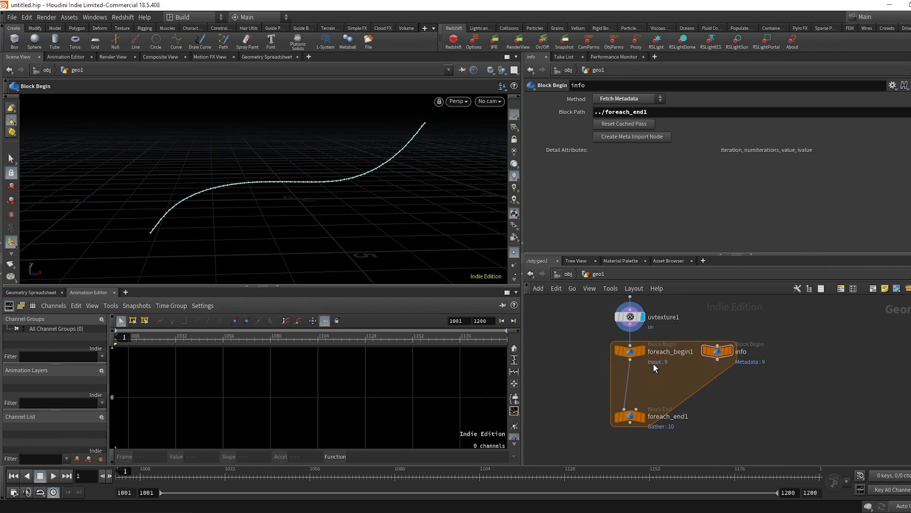
Adjust the For-Each loop's settings and connections around the info node.
{"action": "left_click", "coordinate": [717, 350]}
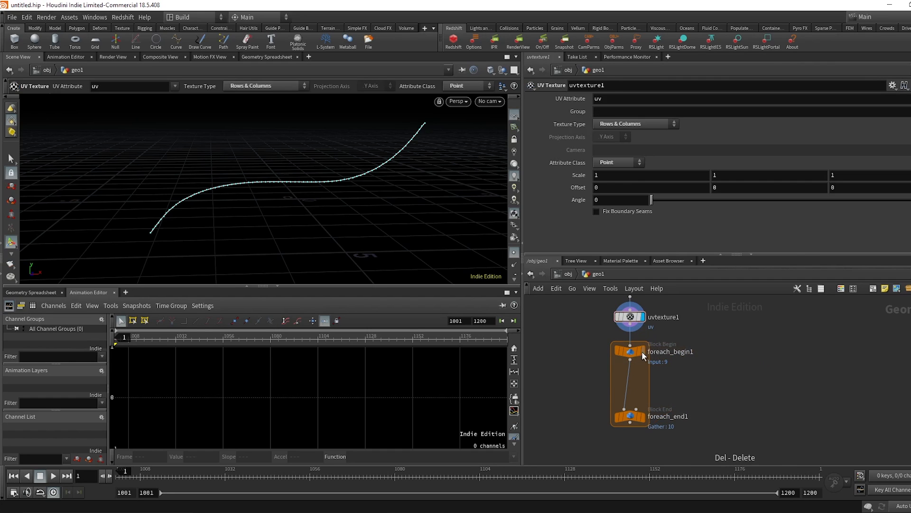
{"action": "left_click", "coordinate": [630, 352]}
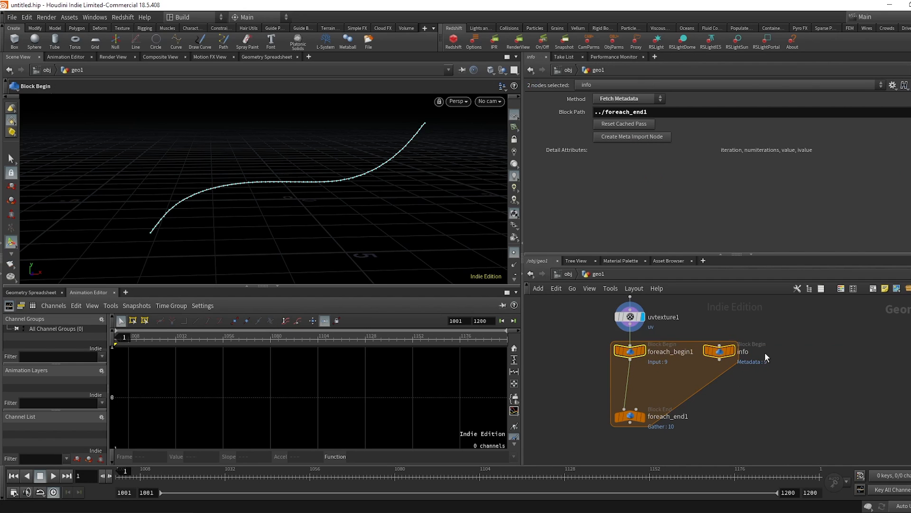
{"action": "left_click", "coordinate": [629, 416]}
{"action": "type", "text": "poi"}
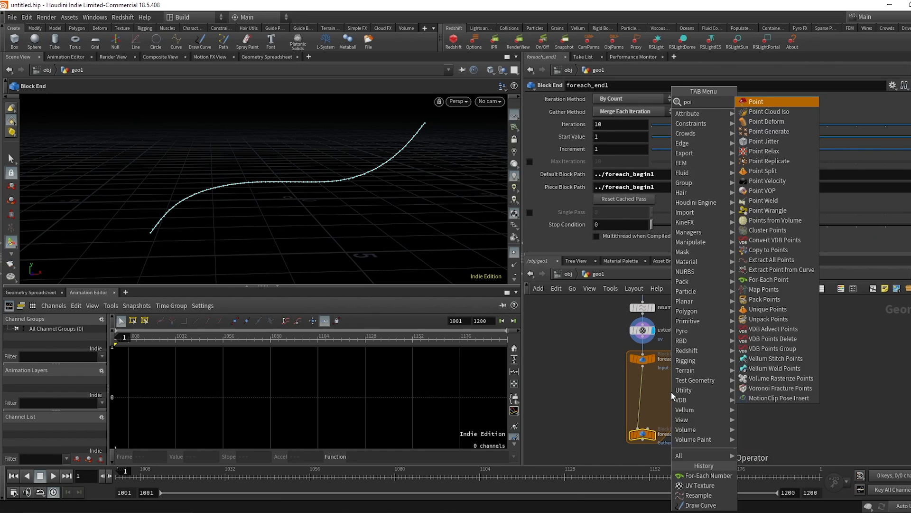
Inside an Attribute VOP, wire Anti-Aliased Noise from P into an Add node displacing the points.
{"action": "left_click", "coordinate": [765, 190]}
{"action": "type", "text": "ant"}
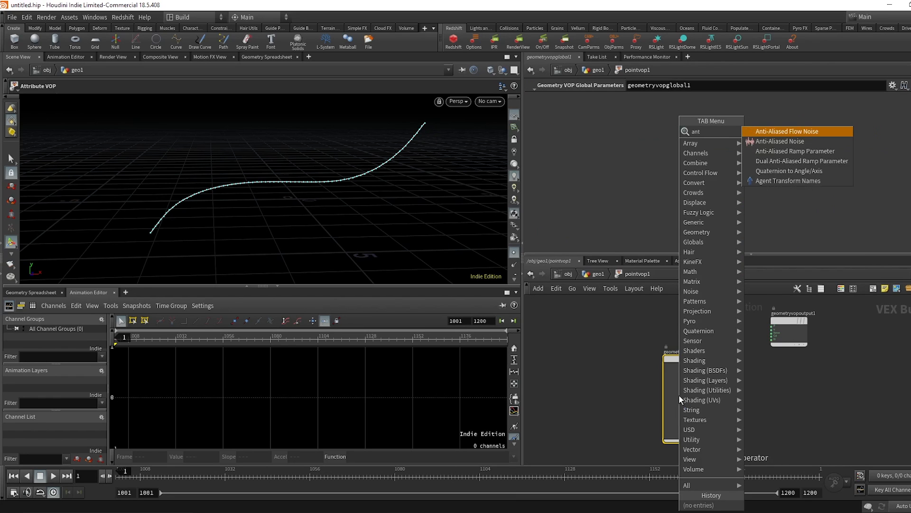
{"action": "left_click", "coordinate": [781, 140]}
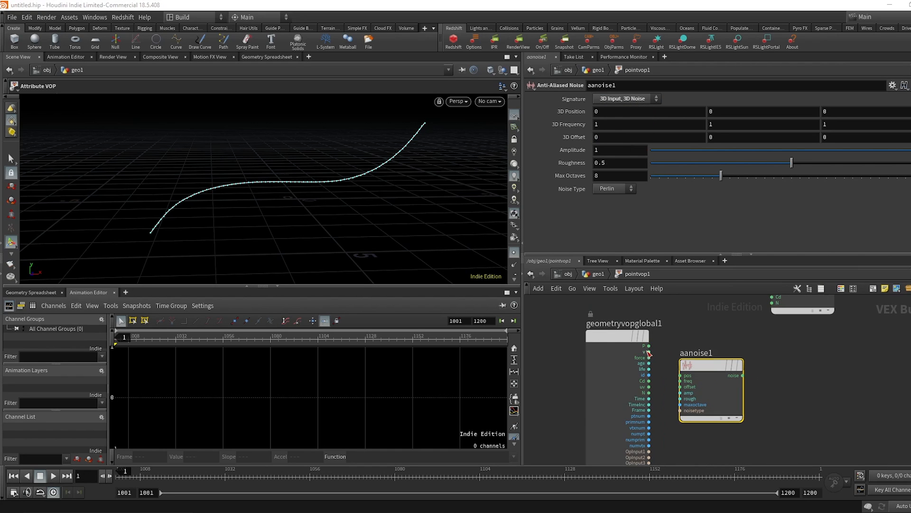
{"action": "left_click", "coordinate": [650, 346]}
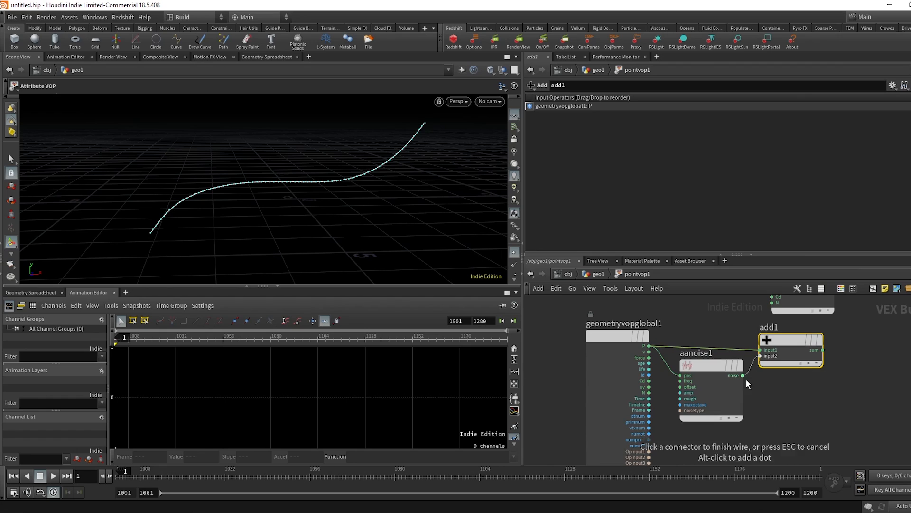
{"action": "left_click", "coordinate": [766, 355]}
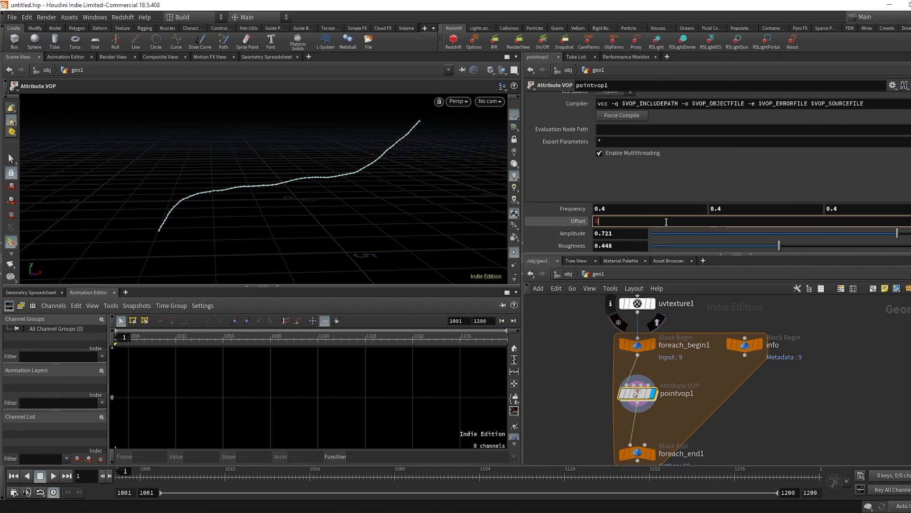
Drive the noise Offset with the expression $F*.1 so it shifts each frame.
{"action": "type", "text": "$F*.1"}
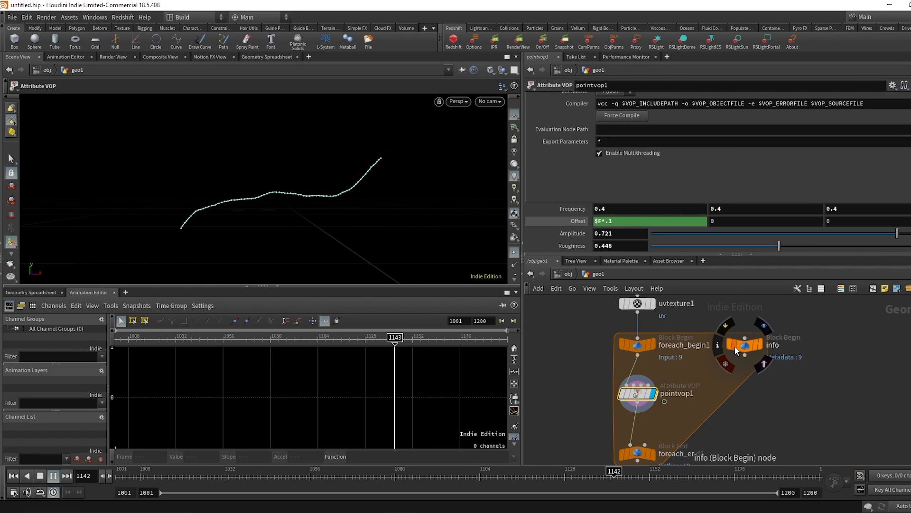
Inspect the info node's detail attributes in the Geometry Spreadsheet.
{"action": "left_click", "coordinate": [739, 345]}
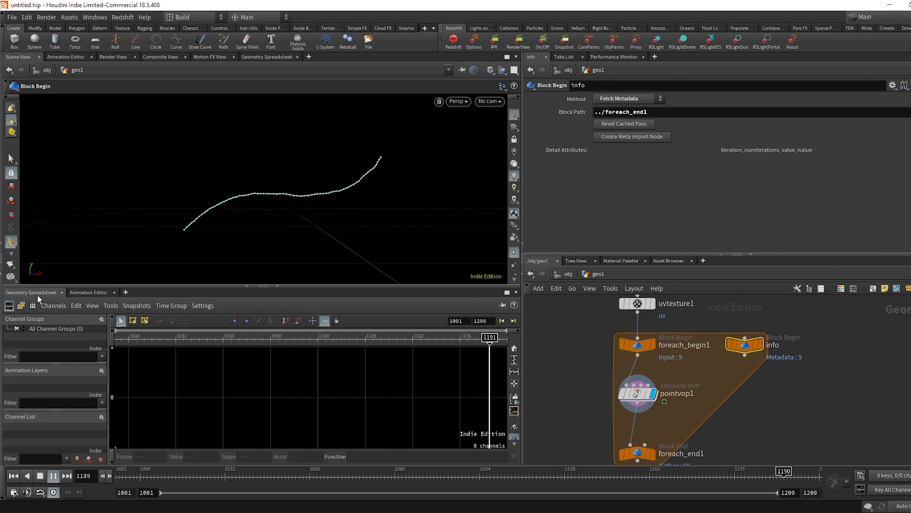
{"action": "left_click", "coordinate": [33, 292]}
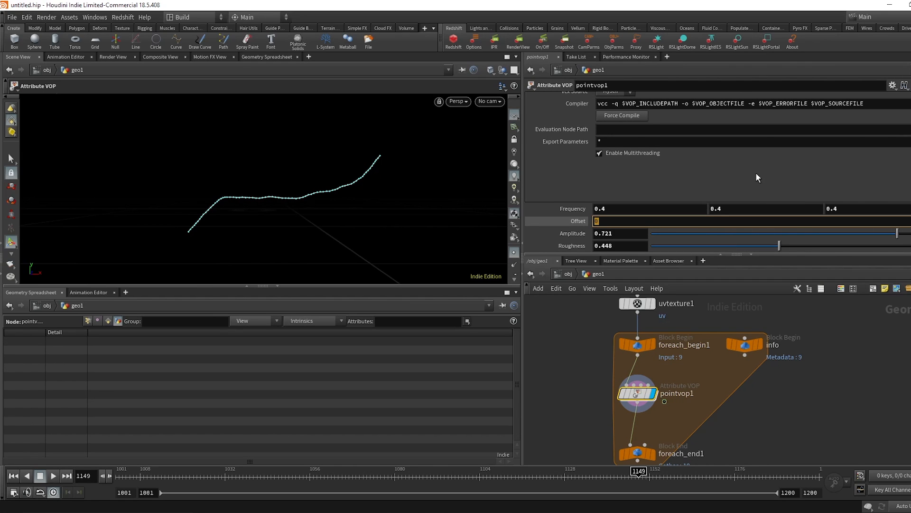
Enter detail("../info", "iteration", 0) as the Offset's second component.
{"action": "type", "text": "de"}
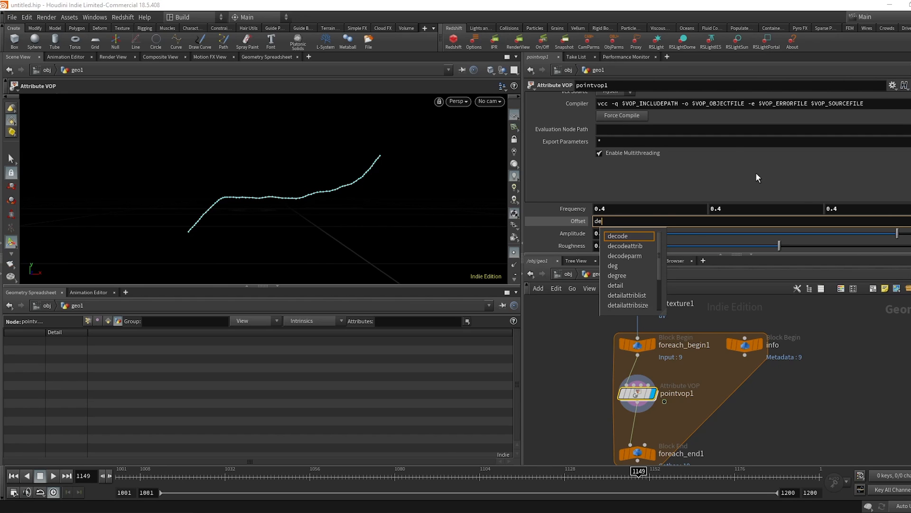
{"action": "left_click", "coordinate": [615, 285]}
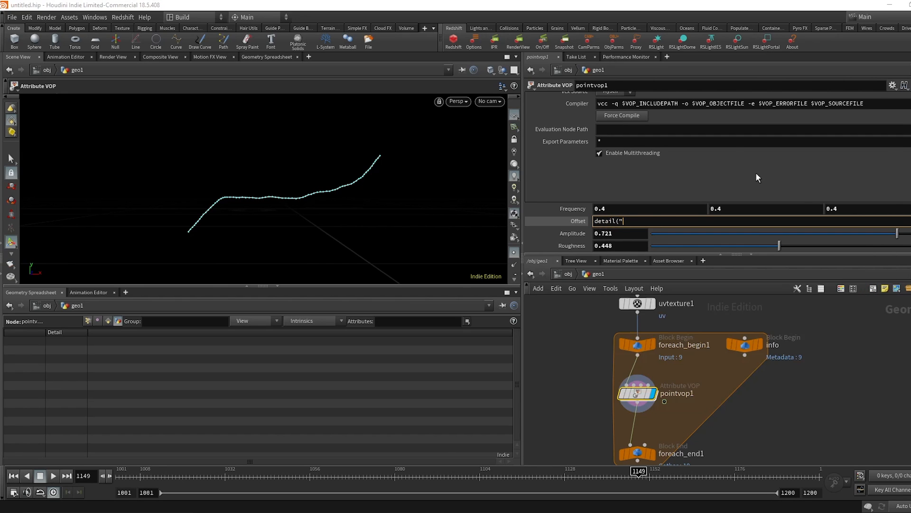
{"action": "type", "text": "../info\","}
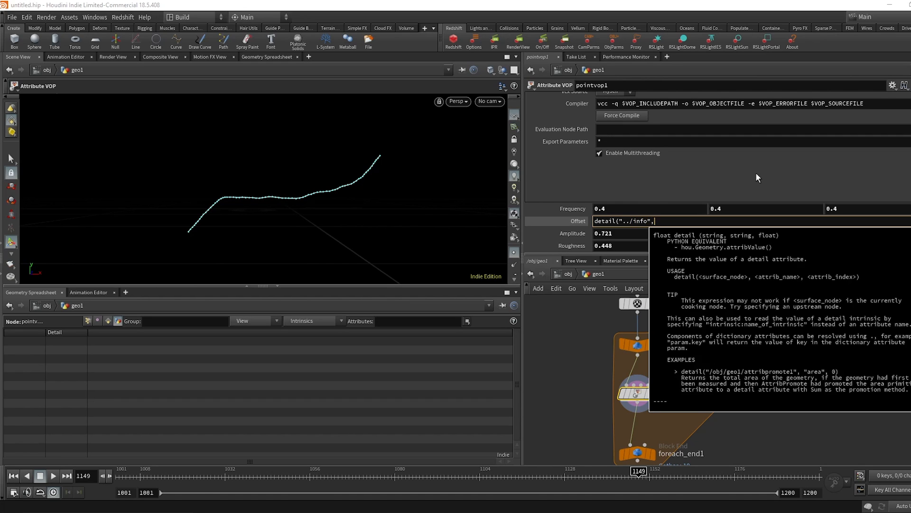
{"action": "type", "text": "\""}
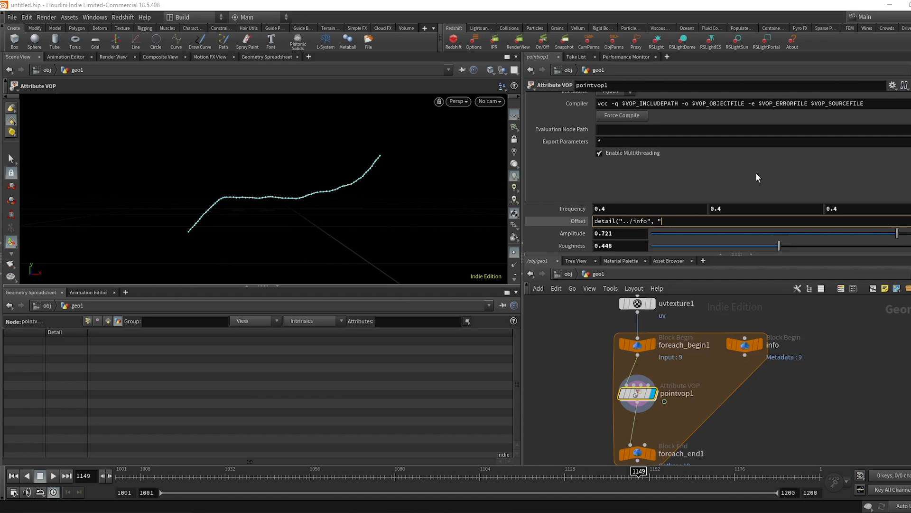
{"action": "type", "text": "iteration"}
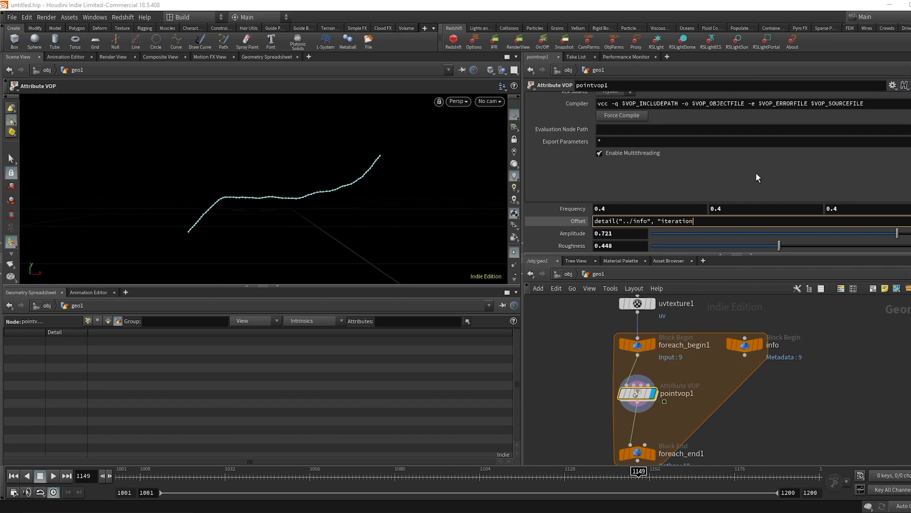
{"action": "type", "text": "\","}
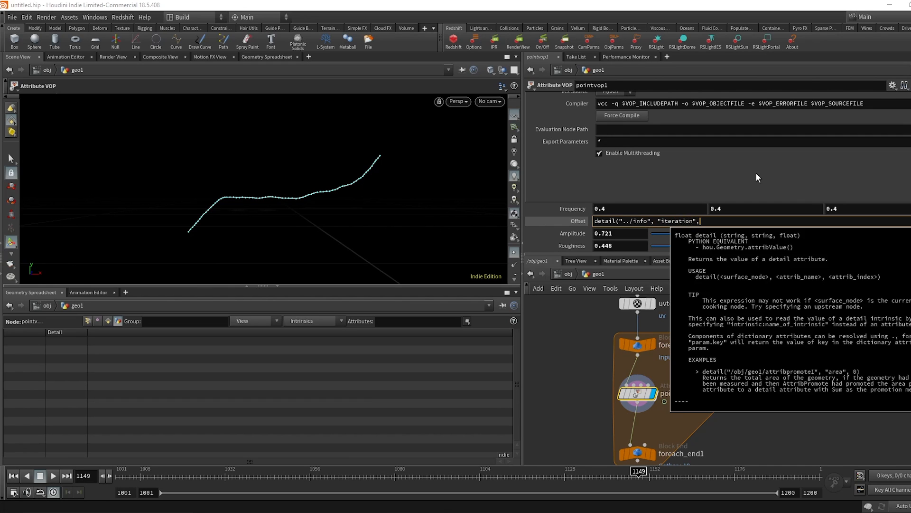
{"action": "type", "text": "0)"}
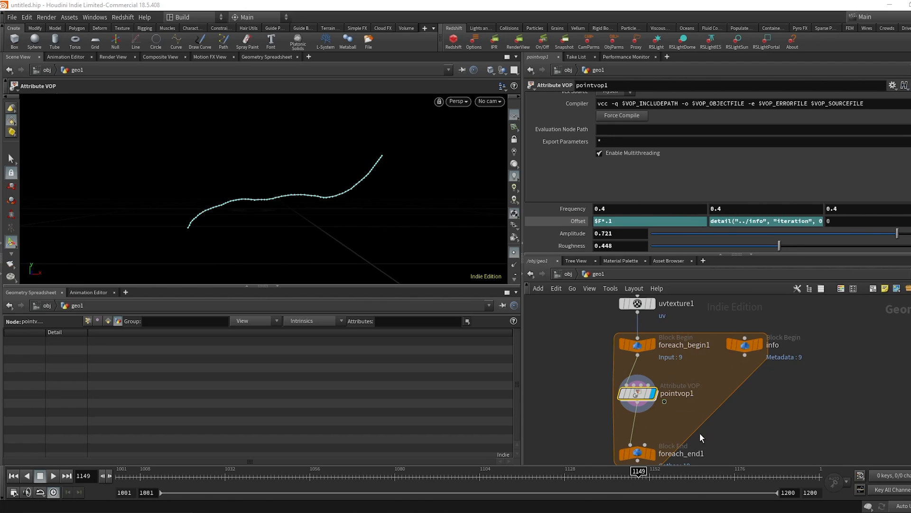
Display foreach_end1's combined output and play back the bundle of varied curves.
{"action": "left_click", "coordinate": [52, 475]}
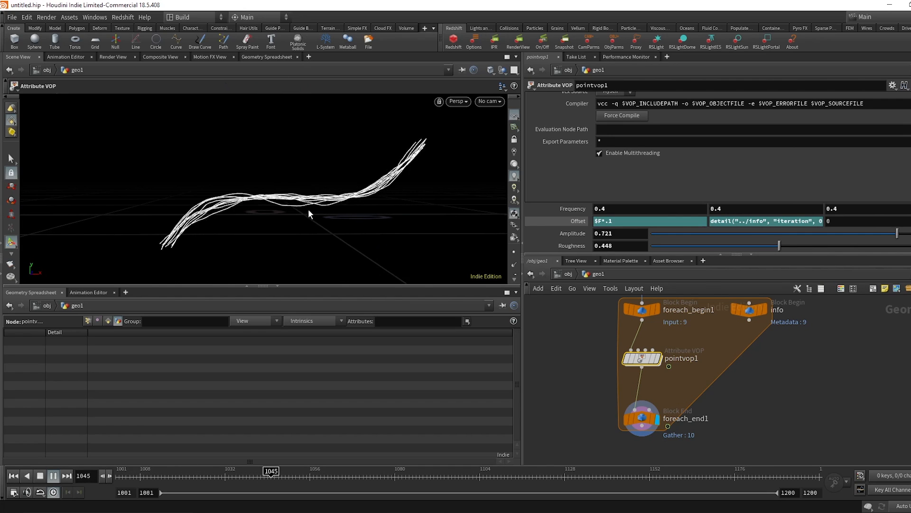
{"action": "left_click", "coordinate": [52, 476]}
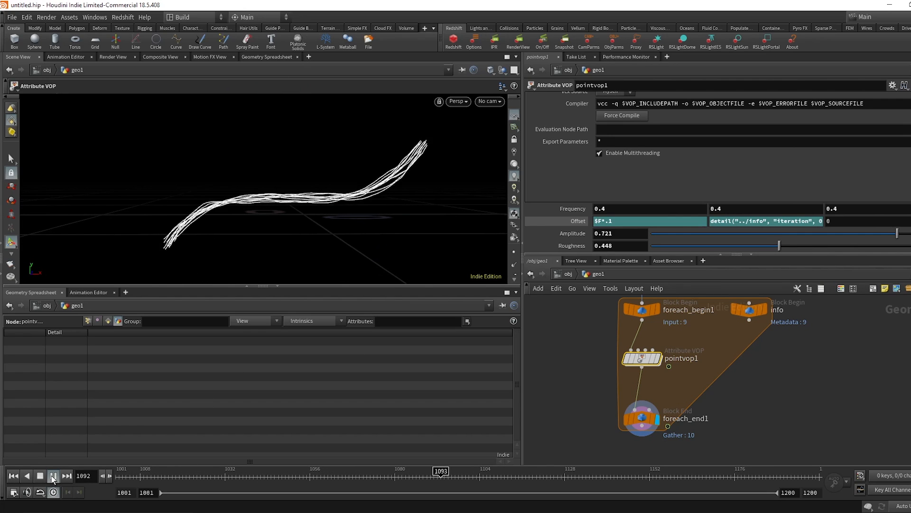
{"action": "left_click", "coordinate": [52, 476]}
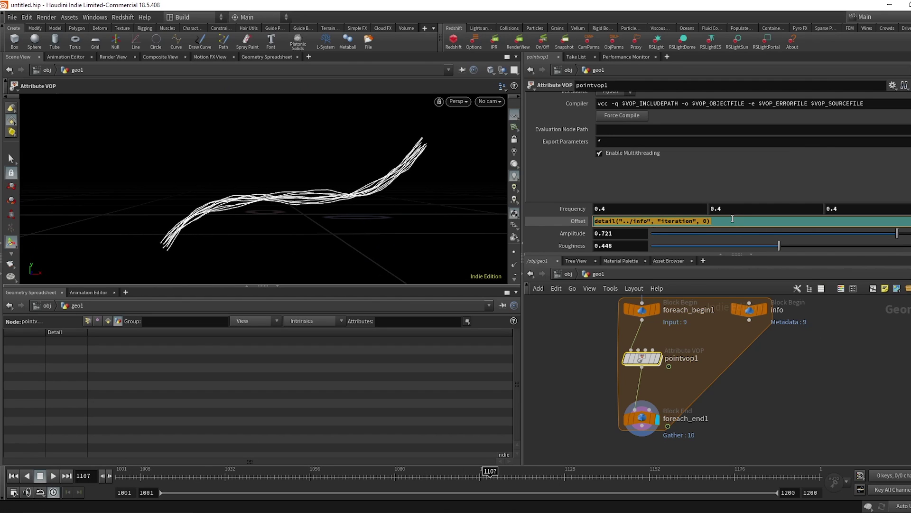
{"action": "mouse_move", "coordinate": [642, 234]}
{"action": "type", "text": "$F*.1"}
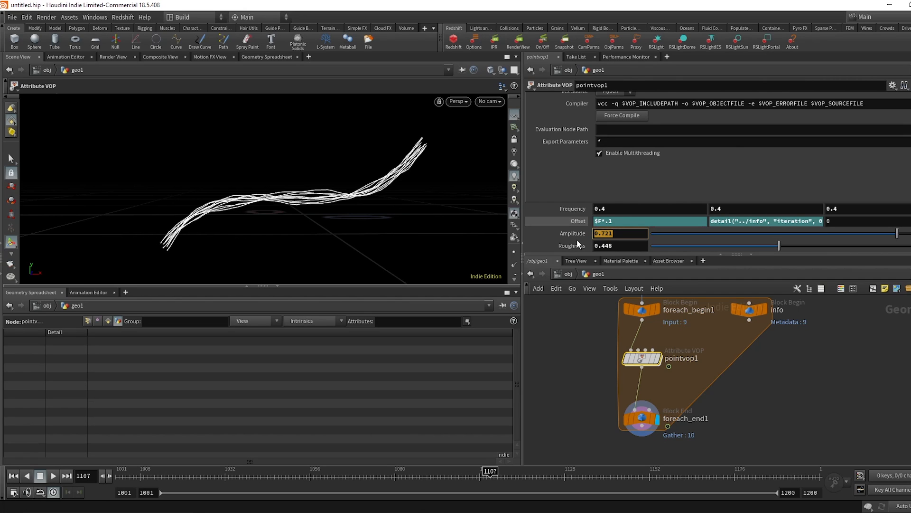
Set Amplitude to fit(rand(detail("../info","iteration",0)),.7,1,1,5) for per-curve randomness.
{"action": "type", "text": "fit"}
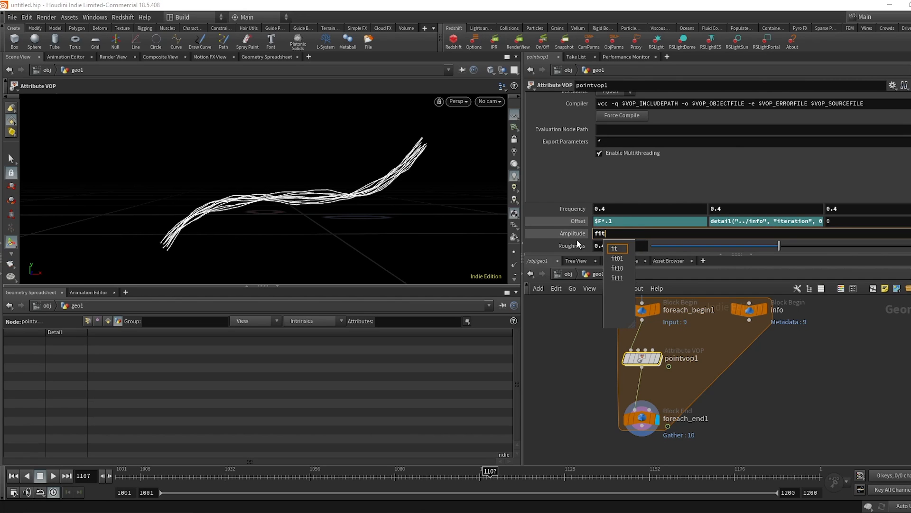
{"action": "type", "text": "(rand(detail(\"../info\", \"iteration\", 0"}
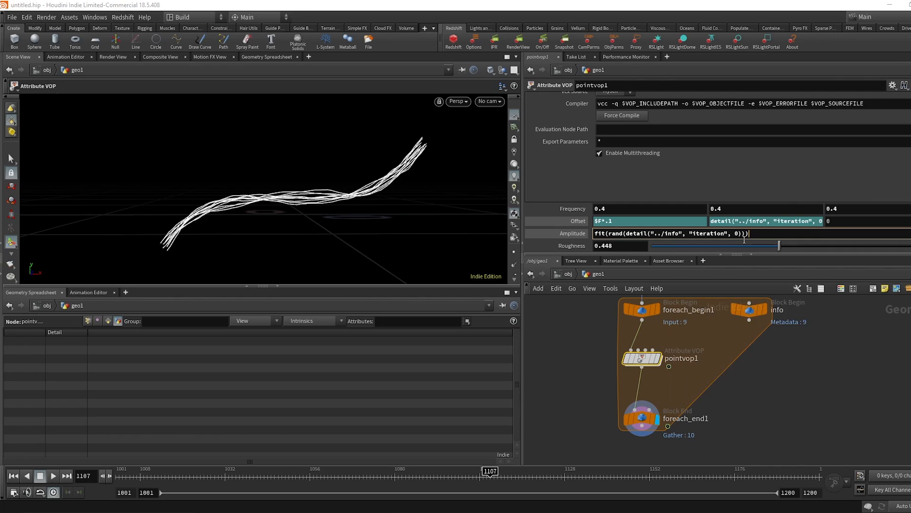
{"action": "type", "text": ","}
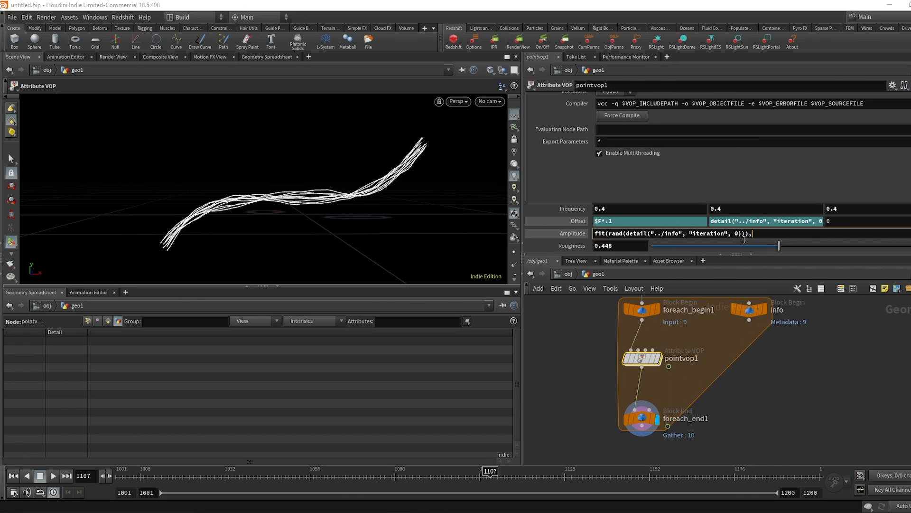
{"action": "type", "text": ".7"}
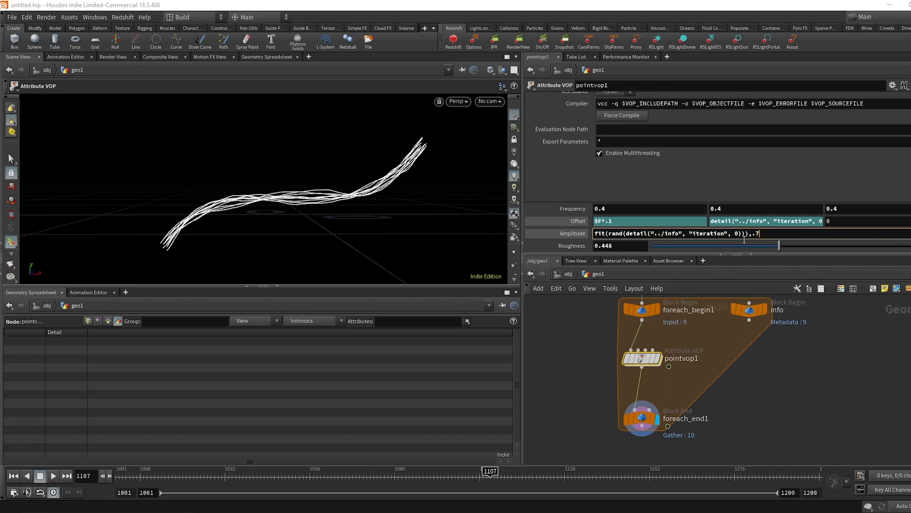
{"action": "type", "text": "1,1,5"}
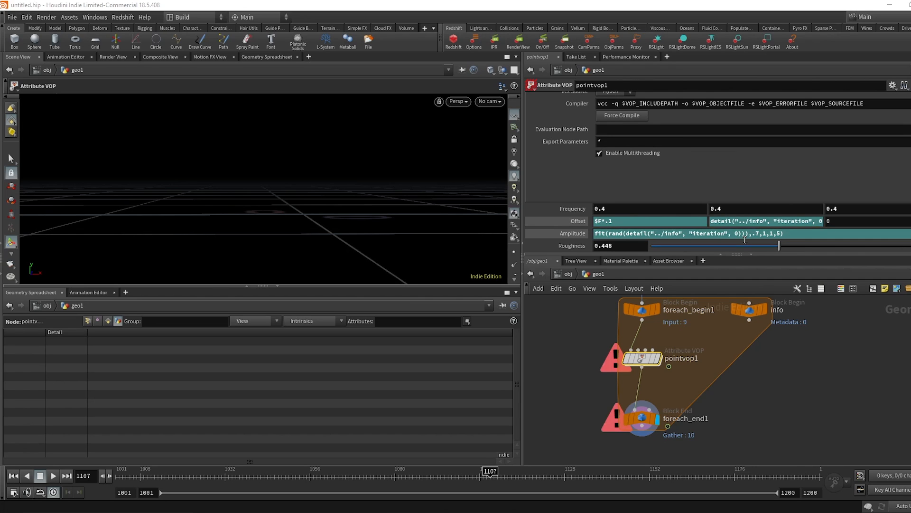
Play the timeline to preview the unevenly spread animated curve bundle.
{"action": "left_click", "coordinate": [620, 115]}
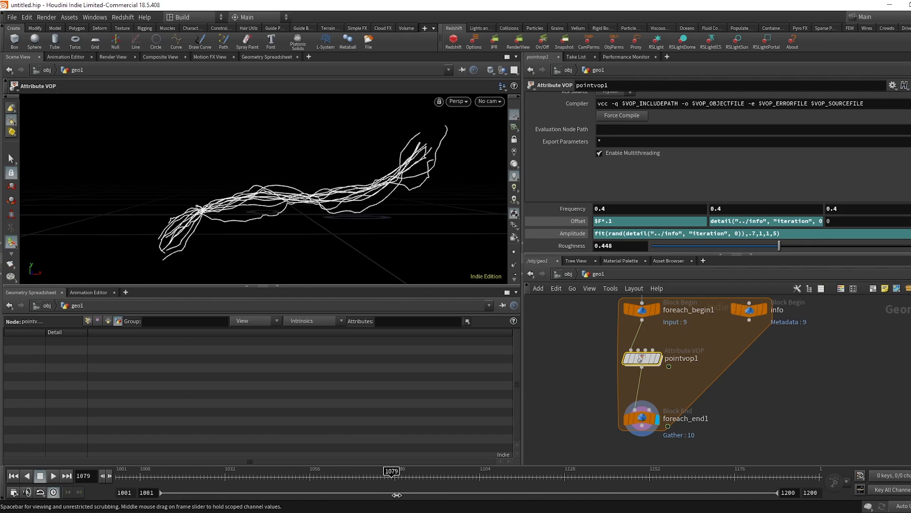
{"action": "left_click", "coordinate": [52, 475]}
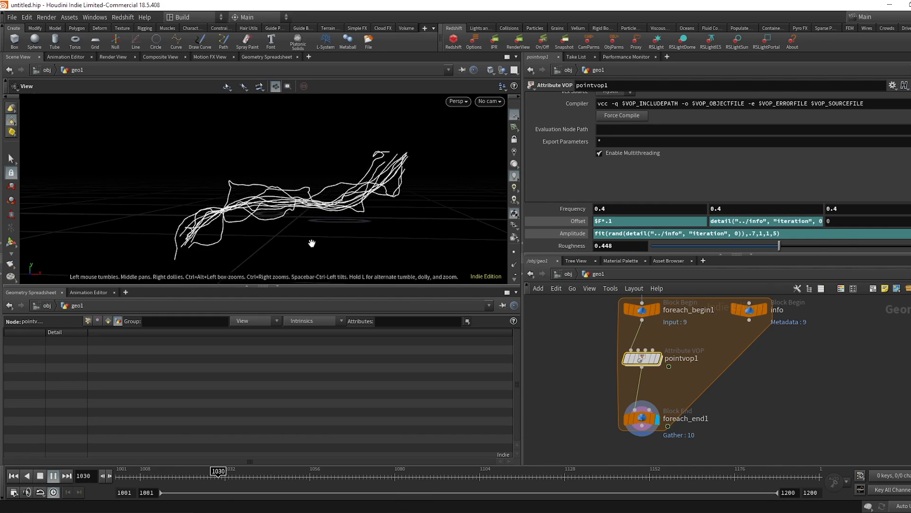
{"action": "left_click", "coordinate": [66, 475]}
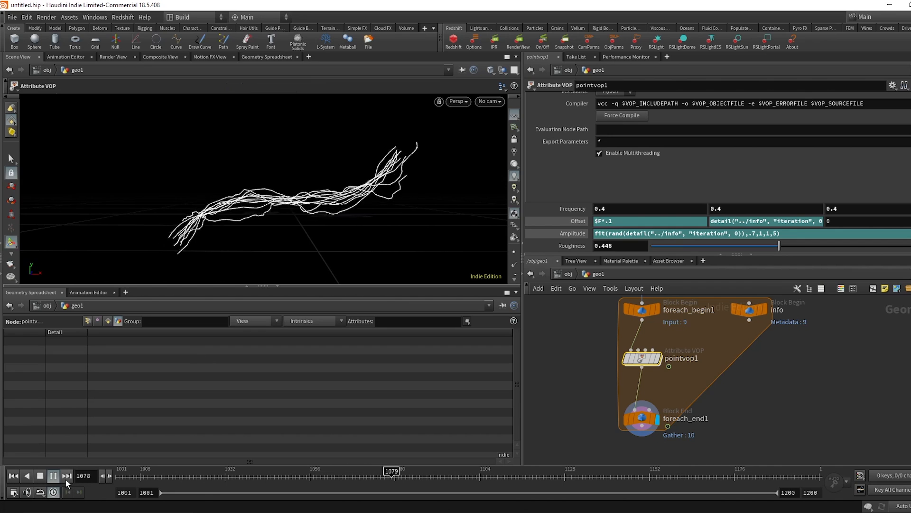
{"action": "left_click", "coordinate": [52, 475]}
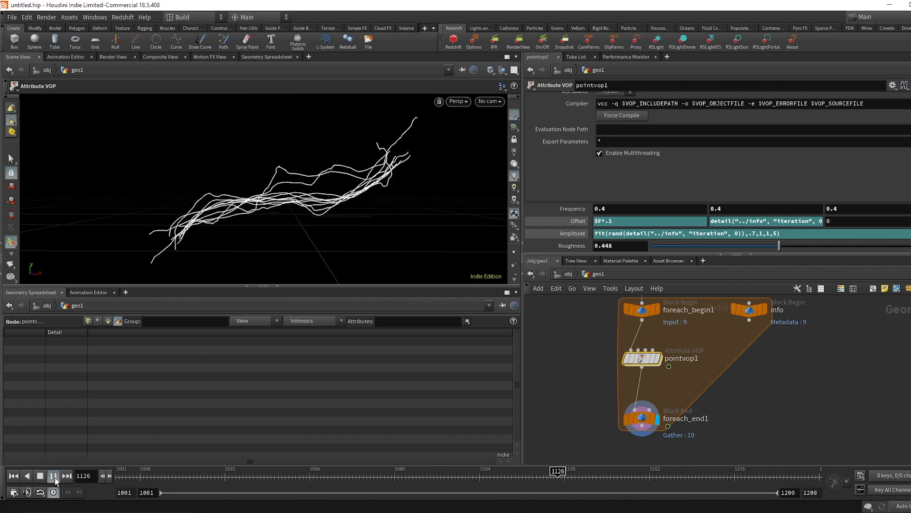
Scale the noise by a Spline Ramp (float) fed from UV via Vector to Float, pinching both ends.
{"action": "left_click", "coordinate": [52, 475]}
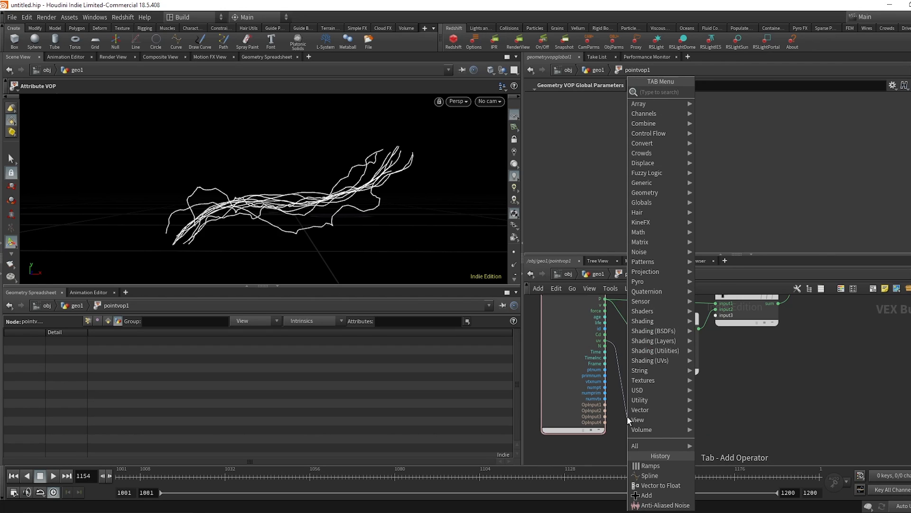
{"action": "left_click", "coordinate": [660, 485]}
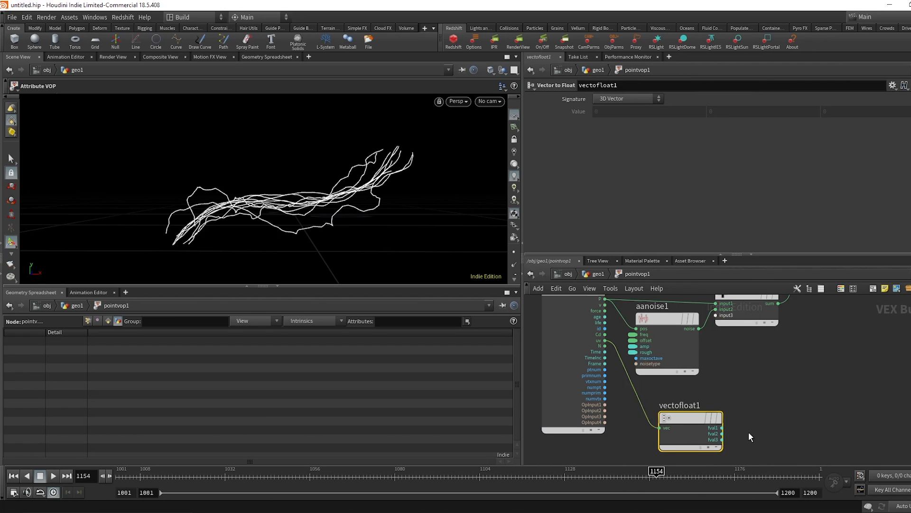
{"action": "type", "text": "ramp"}
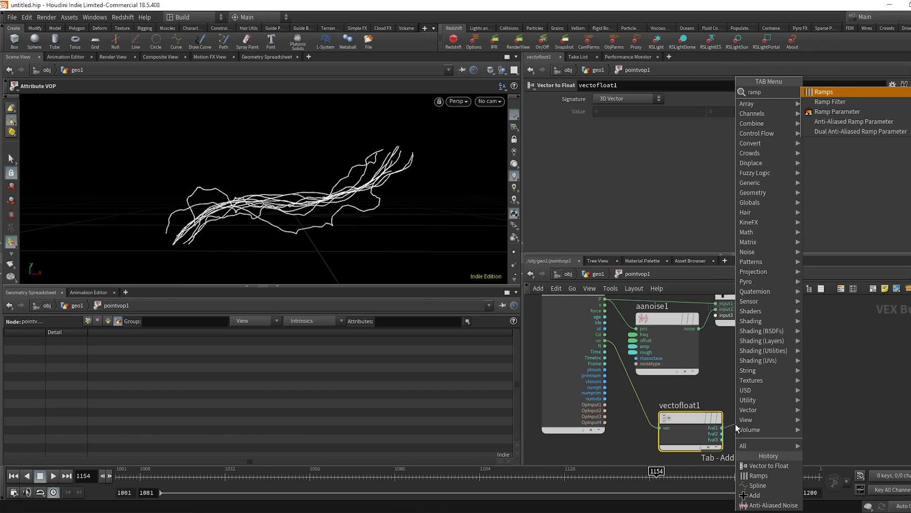
{"action": "left_click", "coordinate": [840, 112]}
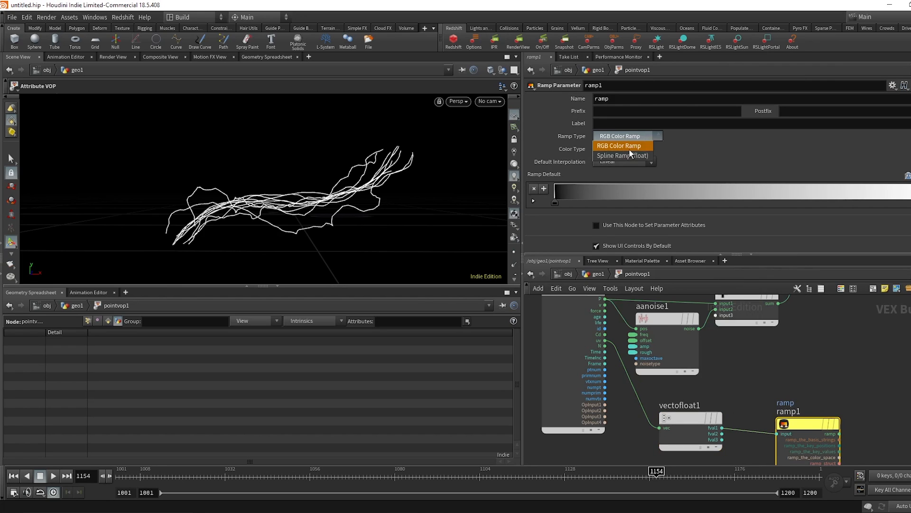
{"action": "left_click", "coordinate": [622, 155]}
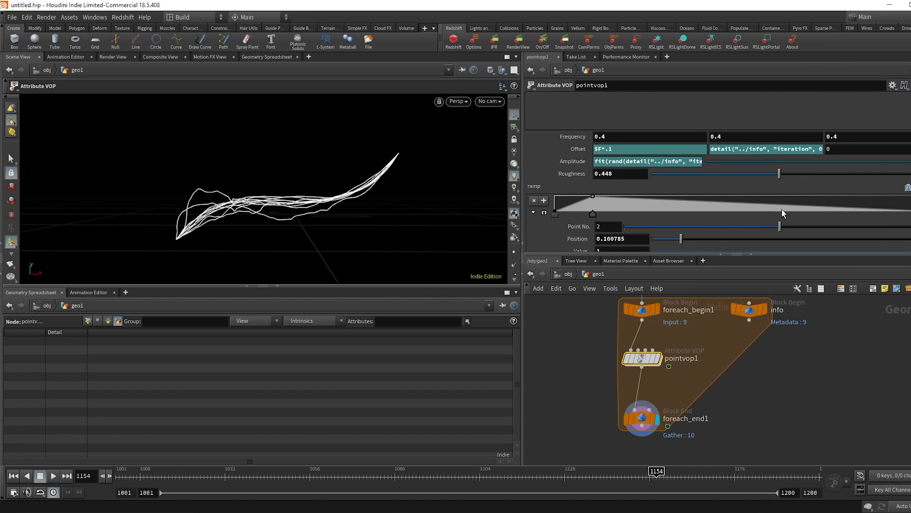
{"action": "left_click", "coordinate": [873, 214]}
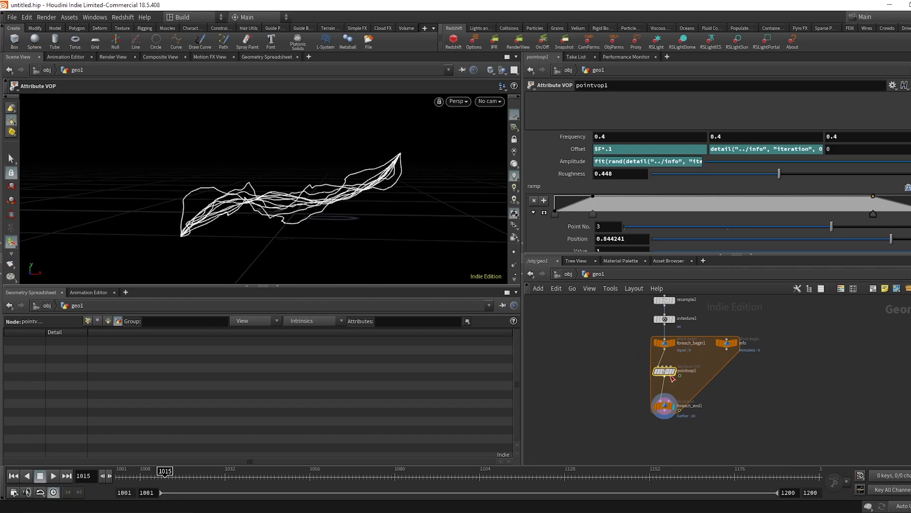
Place a Null below foreach_end1, then a For-Each Connected Piece block with its Connectivity node keyed on class.
{"action": "left_click", "coordinate": [664, 406]}
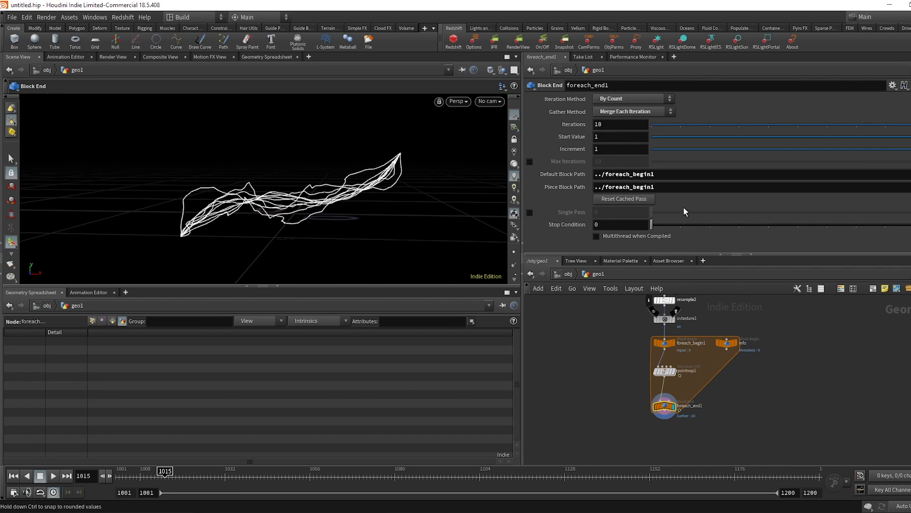
{"action": "mouse_move", "coordinate": [728, 467]}
{"action": "type", "text": "nul"}
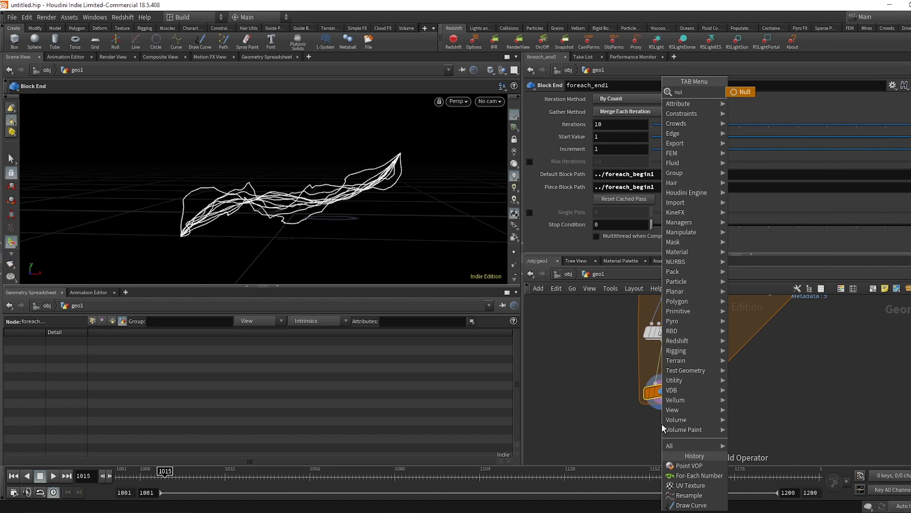
{"action": "left_click", "coordinate": [745, 91]}
{"action": "type", "text": "foreac"}
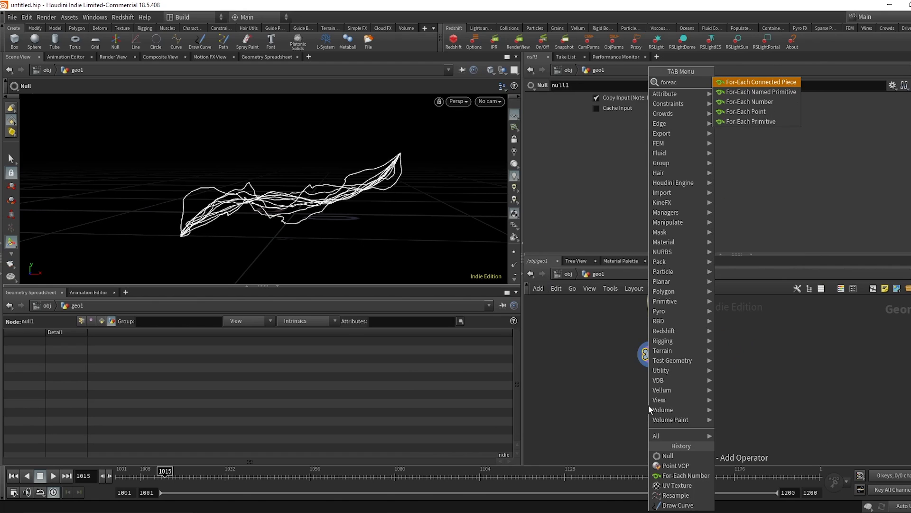
{"action": "left_click", "coordinate": [758, 82]}
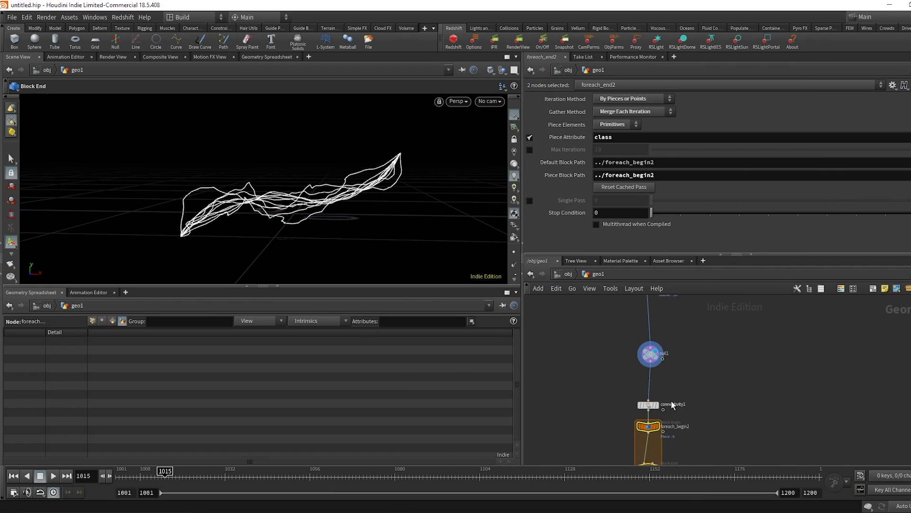
{"action": "left_click", "coordinate": [646, 405]}
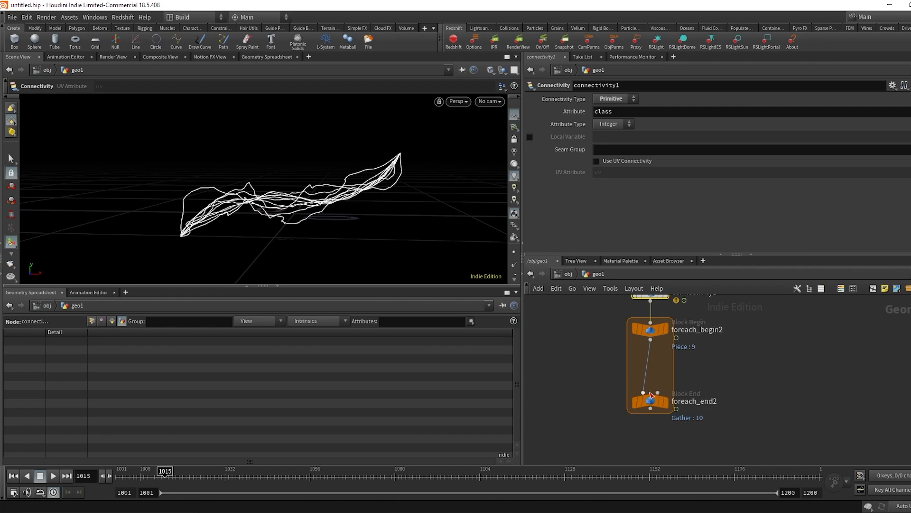
{"action": "left_click", "coordinate": [649, 402]}
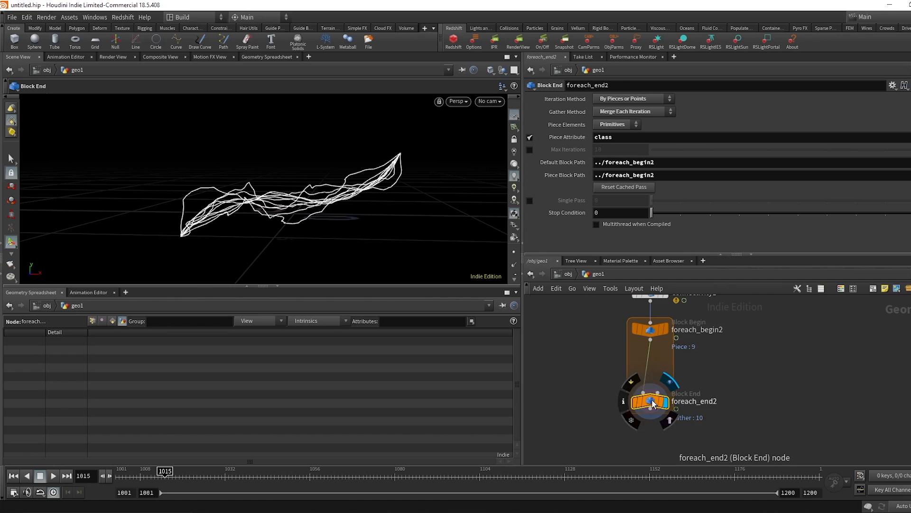
Display foreach_end2's single-pass result and toggle point numbers to check each curve piece.
{"action": "left_click", "coordinate": [530, 201]}
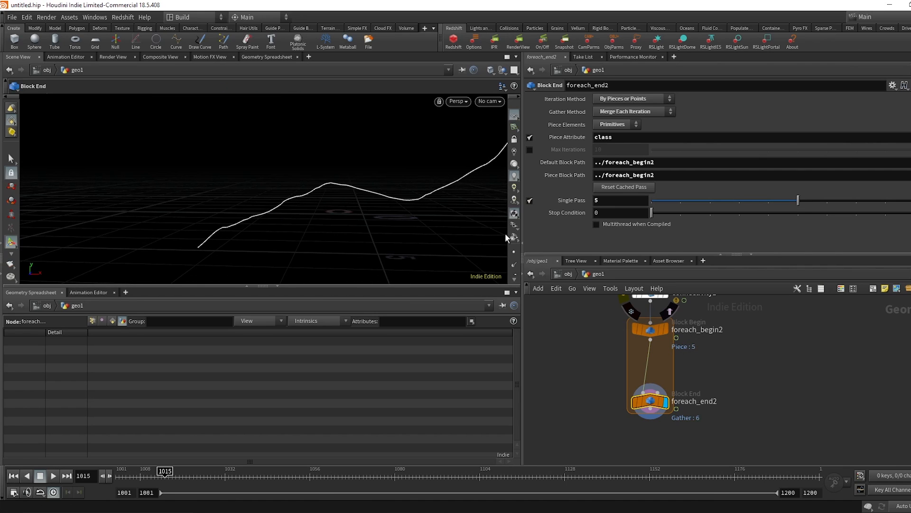
{"action": "mouse_move", "coordinate": [513, 272]}
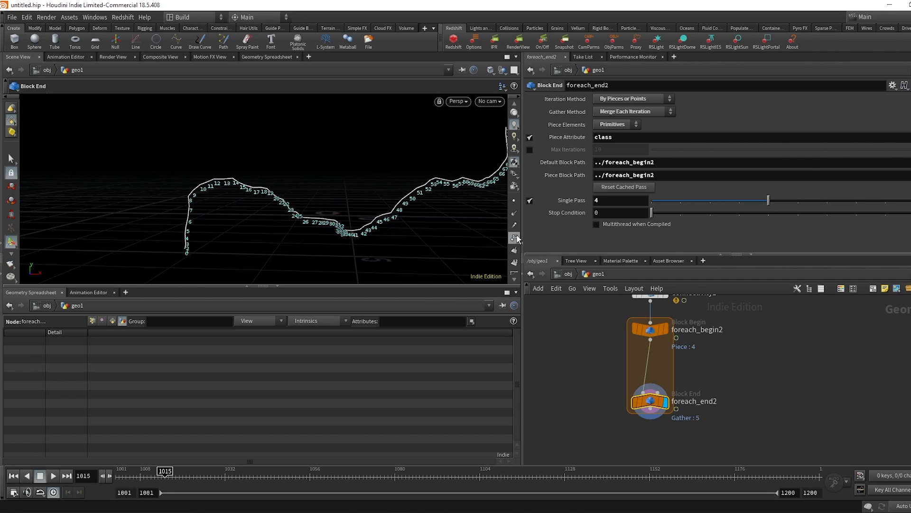
{"action": "left_click", "coordinate": [530, 201]}
{"action": "type", "text": "start"}
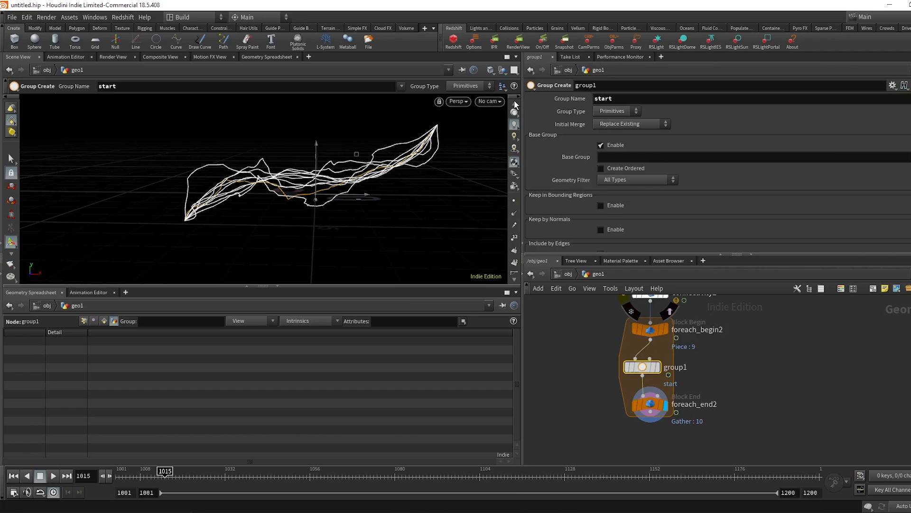
Append a Soft Transform on group start with Translate Y 2.6, Surface metric and Soft Radius 4.8.
{"action": "left_click", "coordinate": [616, 111]}
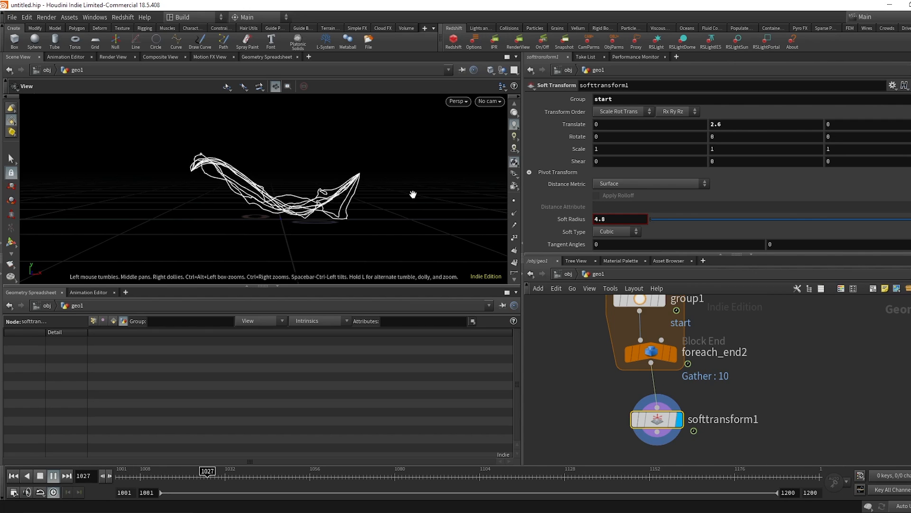
{"action": "left_click", "coordinate": [52, 476]}
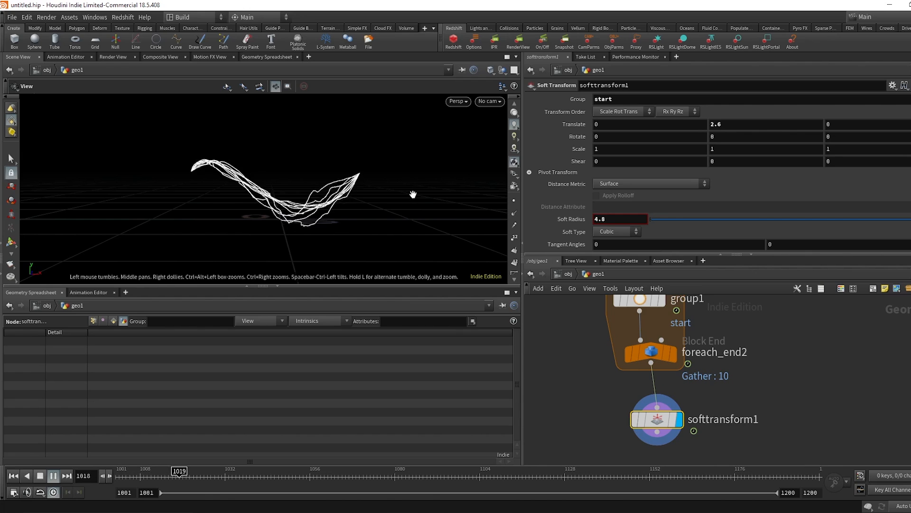
{"action": "left_click", "coordinate": [52, 476]}
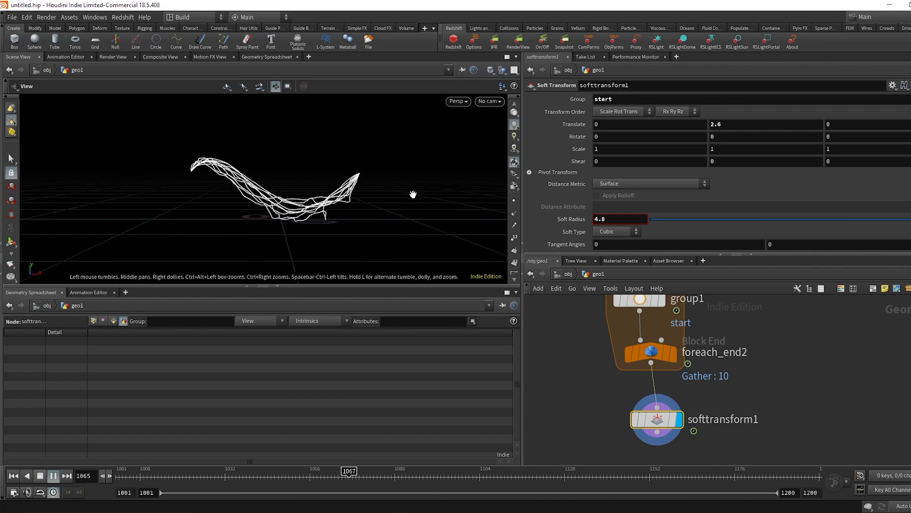
{"action": "left_click", "coordinate": [513, 471]}
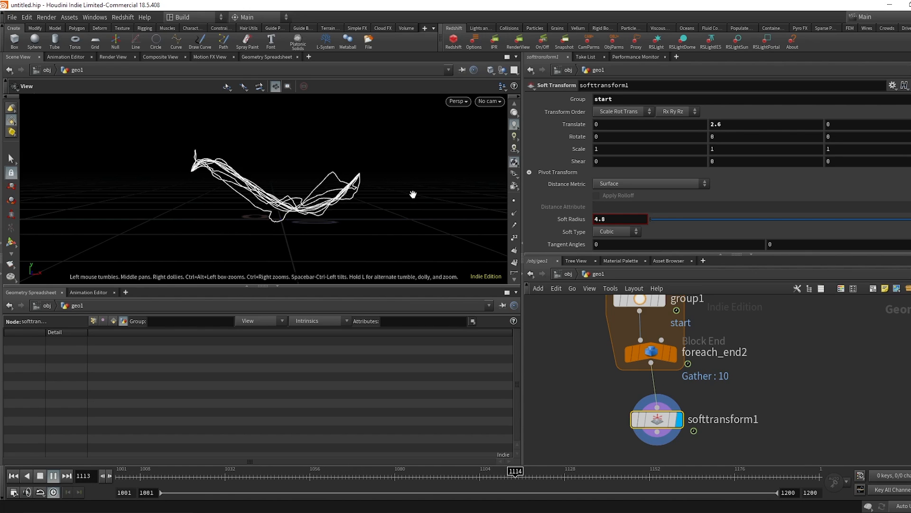